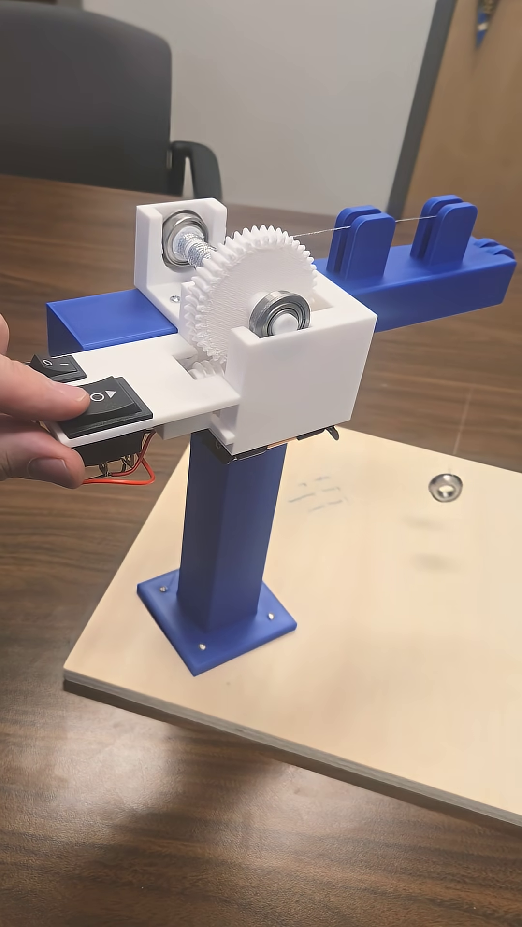
{"action": "left_click", "coordinate": [100, 411]}
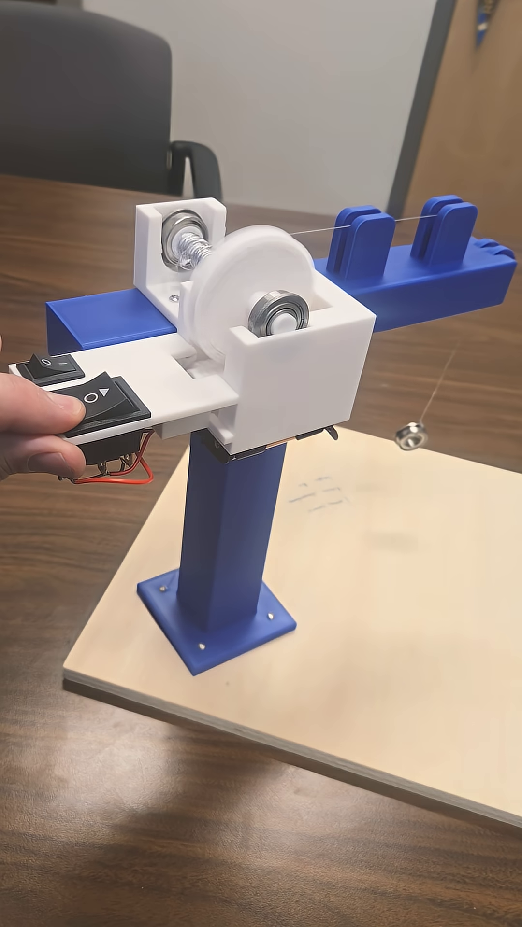